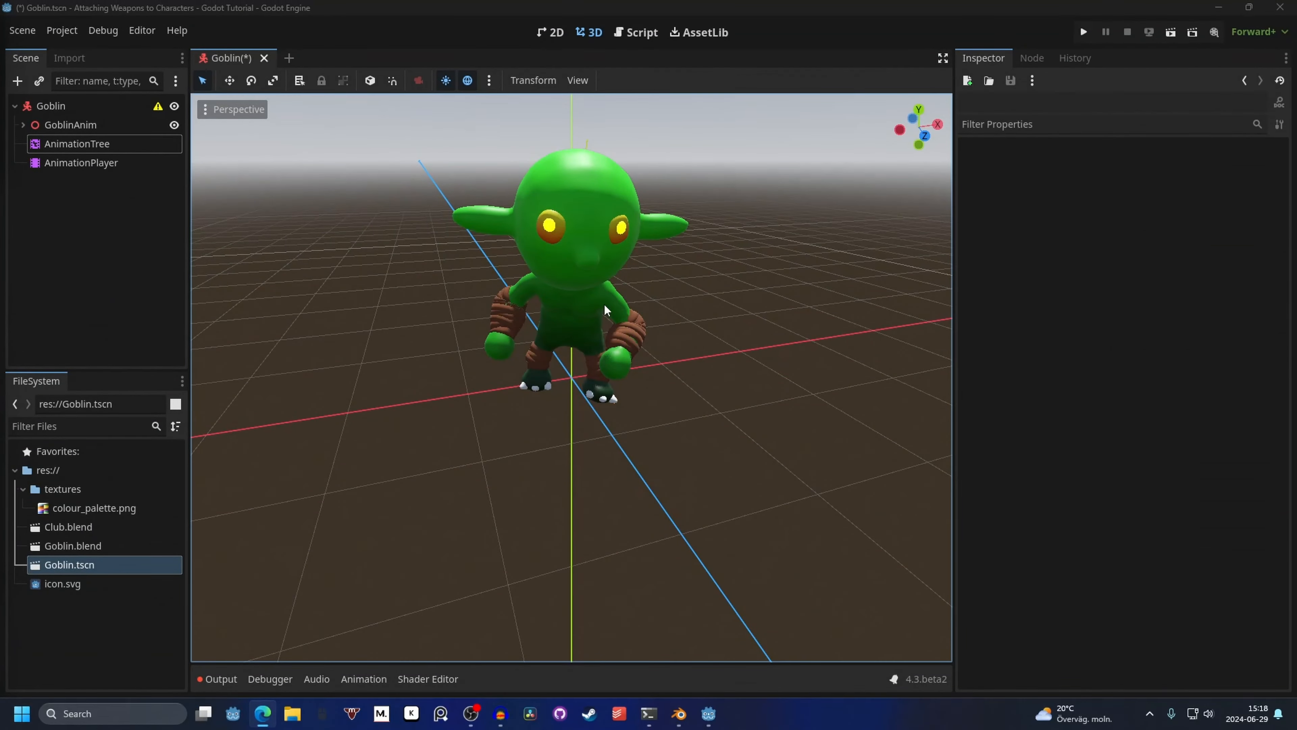
pyautogui.moveTo(622, 240)
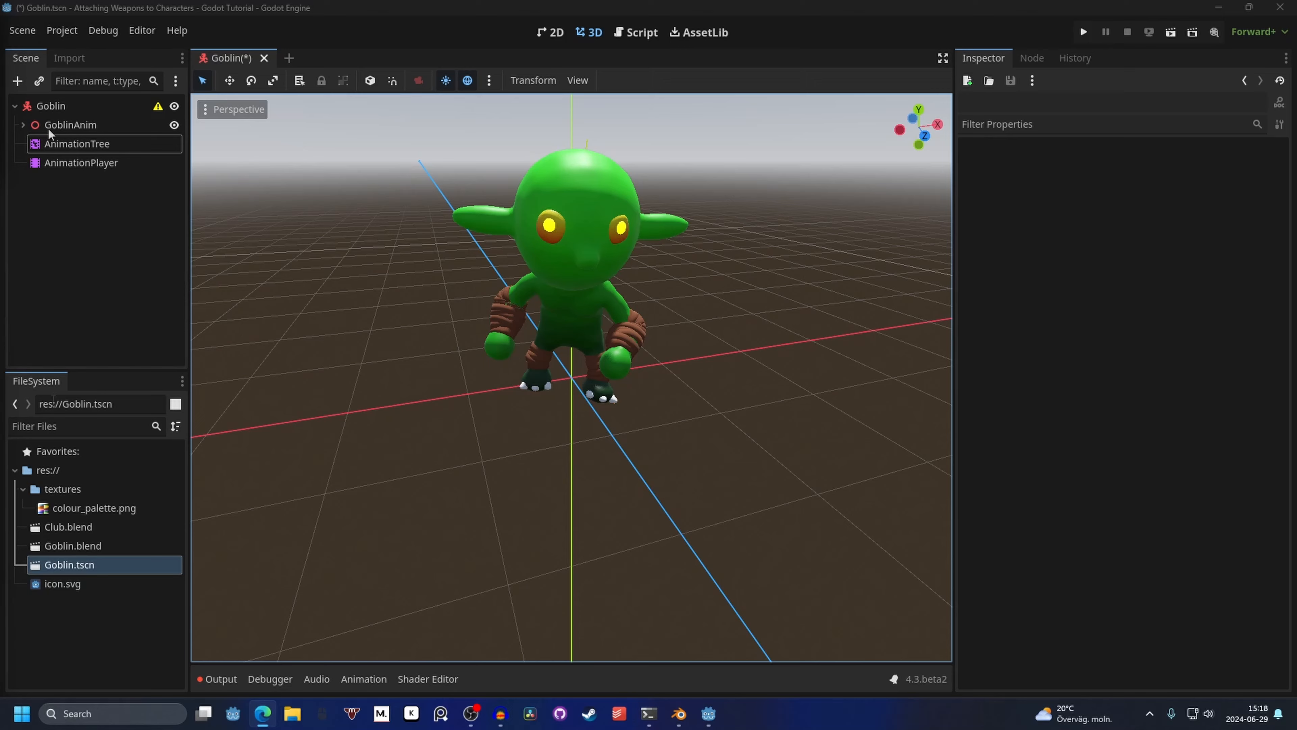
# Step: Enable Editable Children on GoblinAnim and select the Skeleton3D under Armature
pyautogui.rightClick(70, 125)
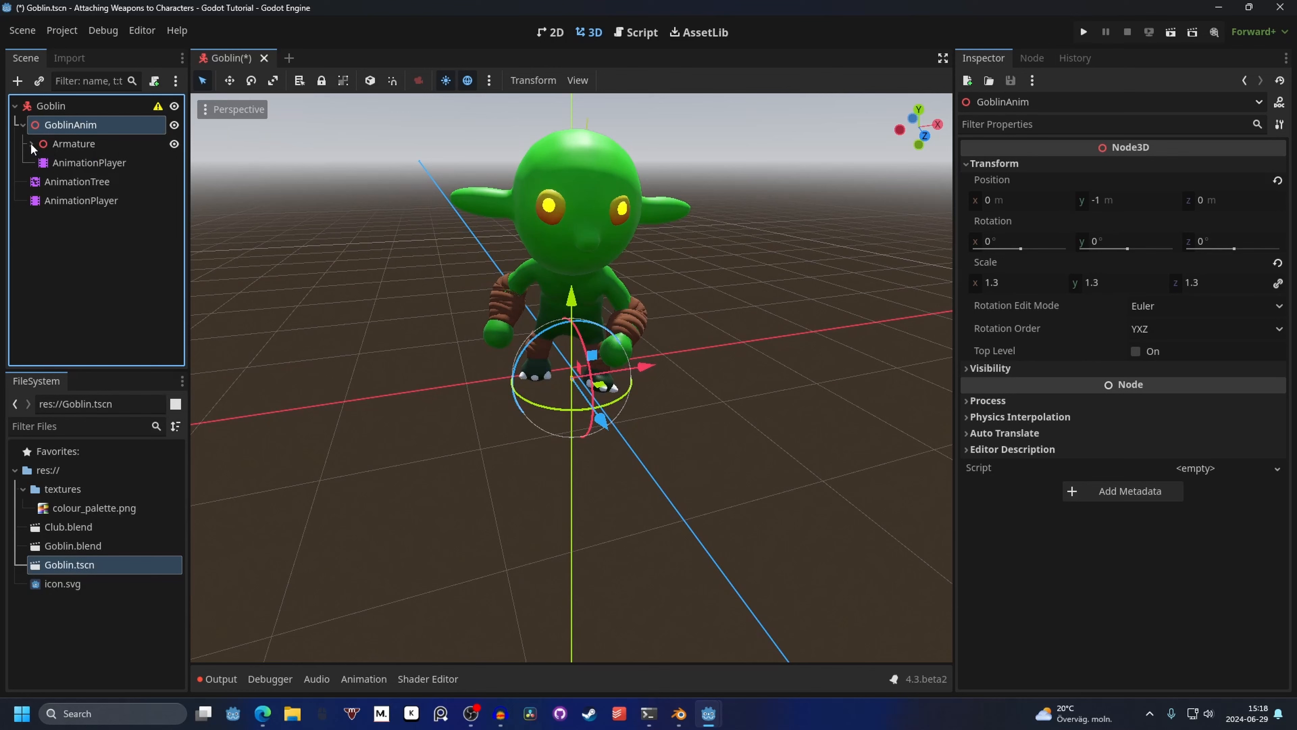
pyautogui.click(43, 147)
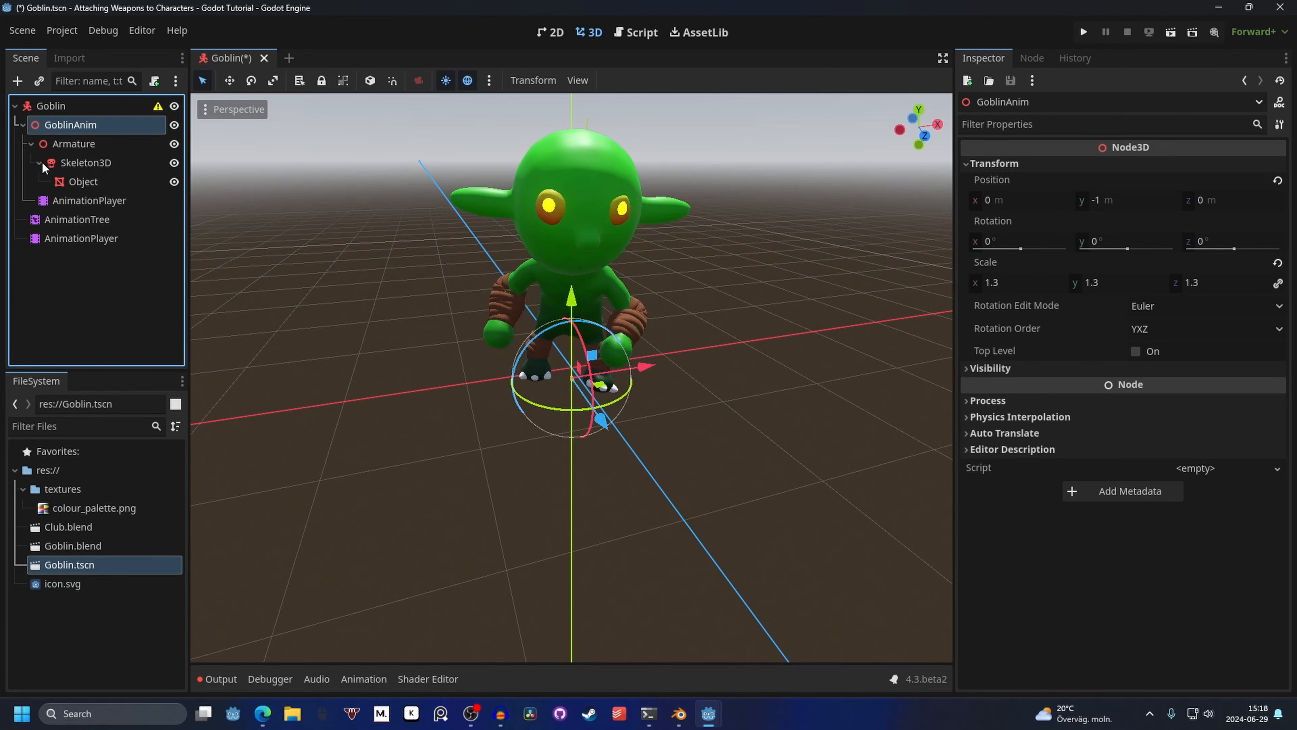
pyautogui.click(86, 162)
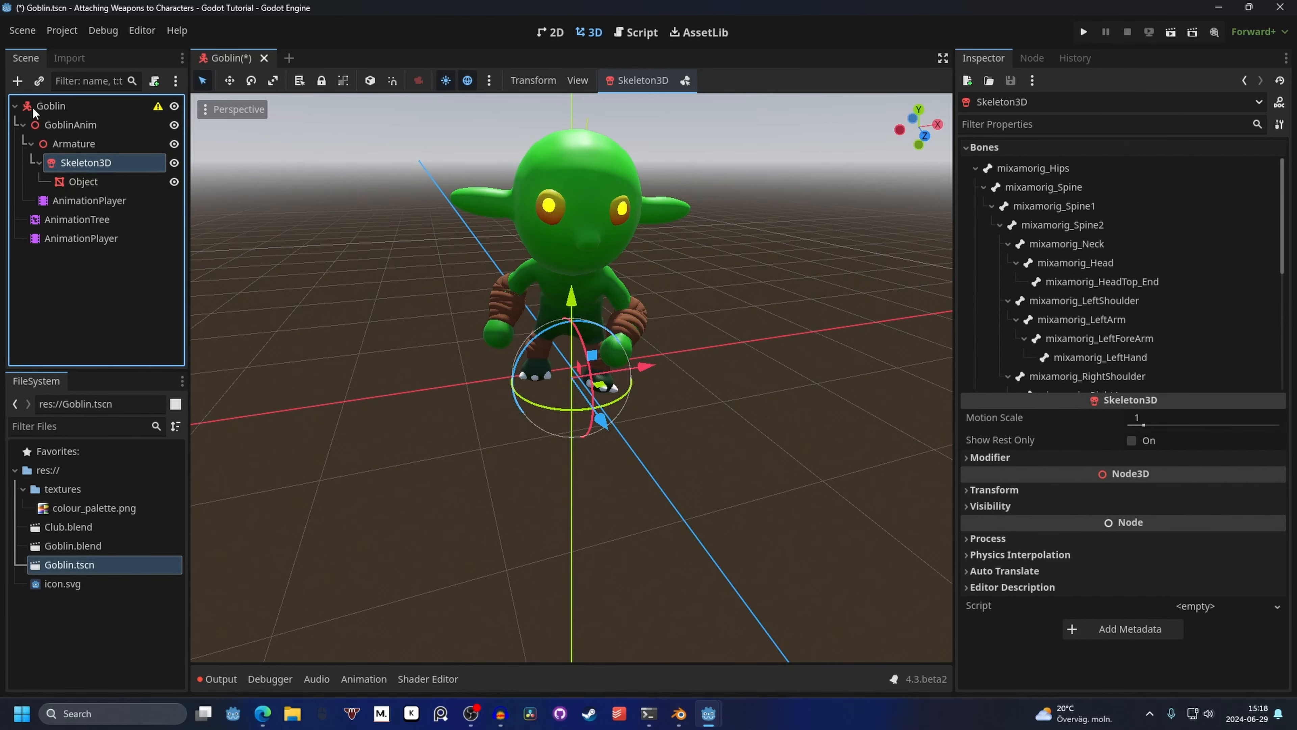
# Step: Add a BoneAttachment3D node as a child of Skeleton3D via the 'boneatta' search
pyautogui.click(18, 81)
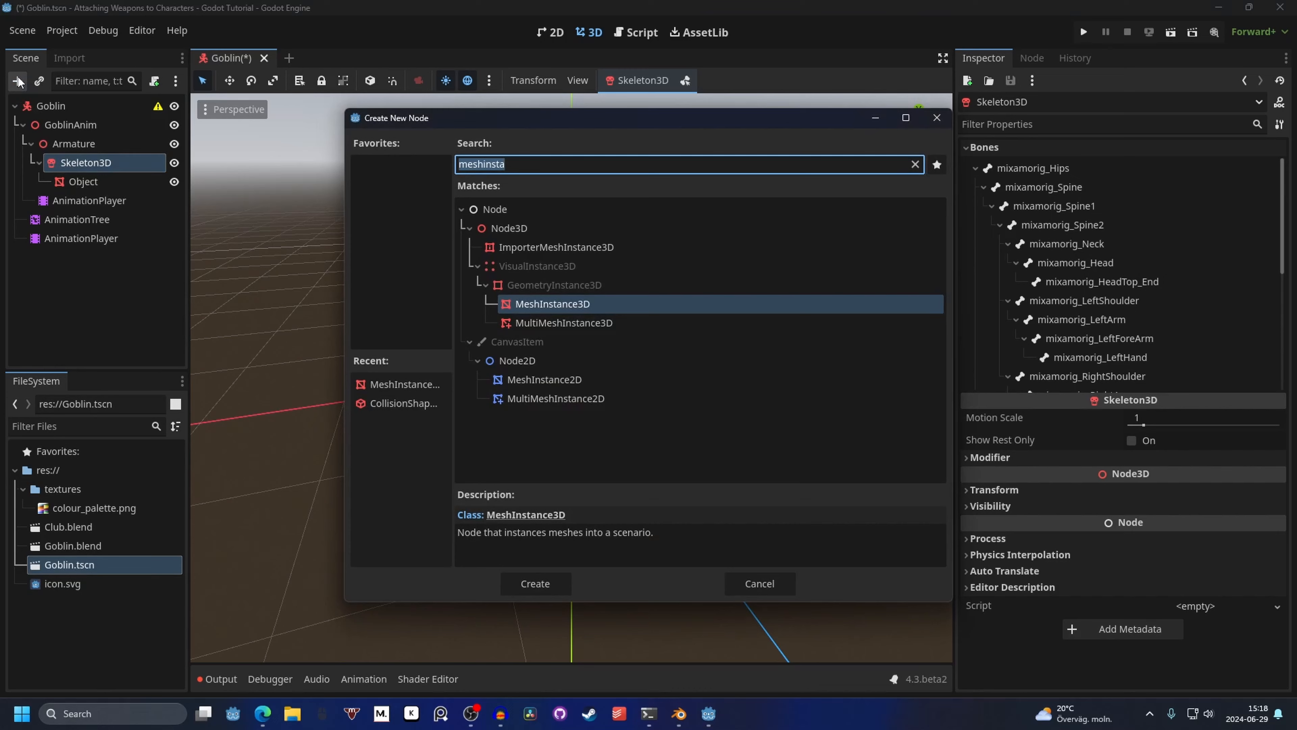
pyautogui.write('boneatta')
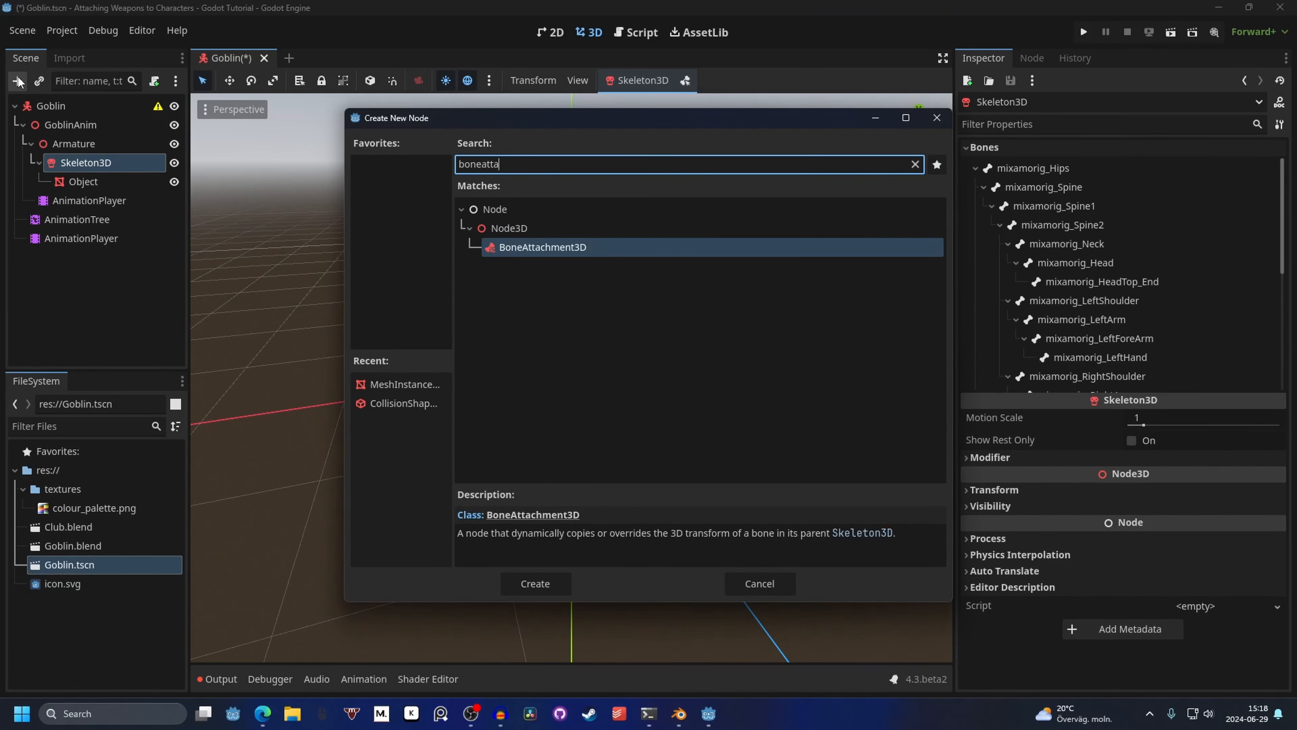
pyautogui.click(534, 583)
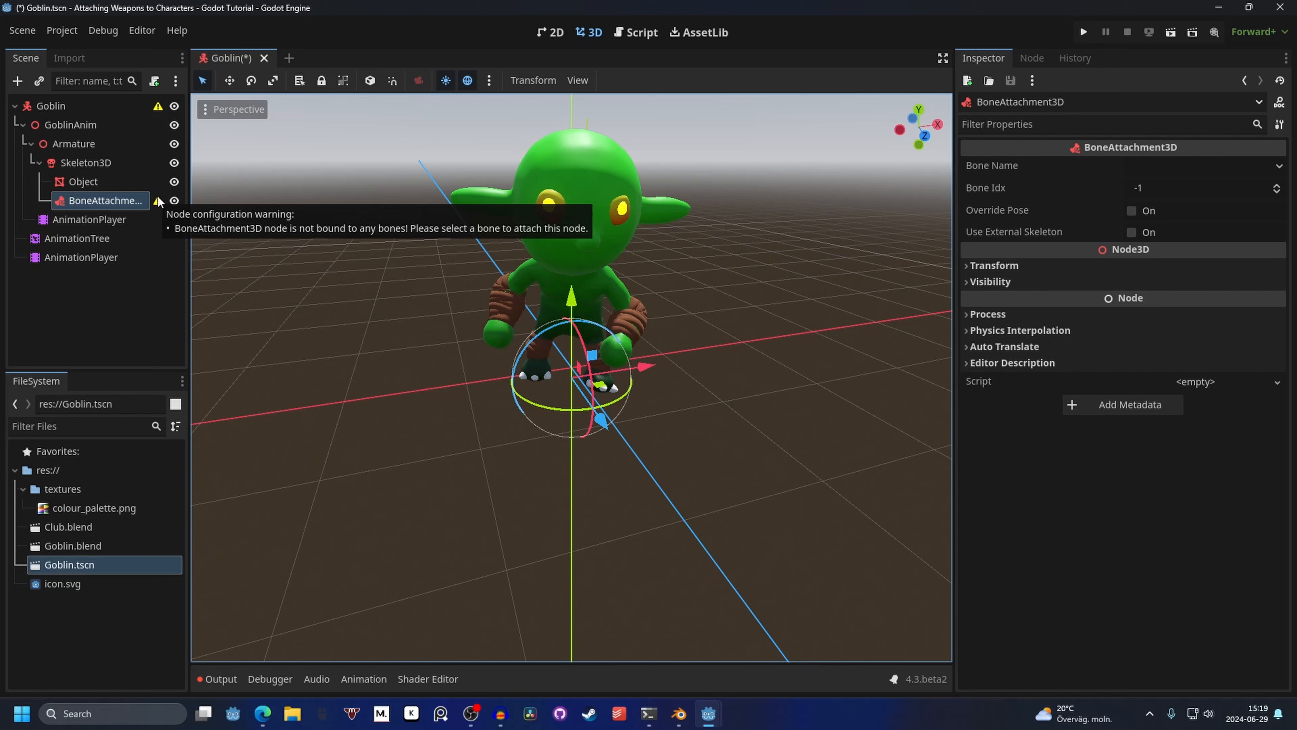
pyautogui.moveTo(1149, 177)
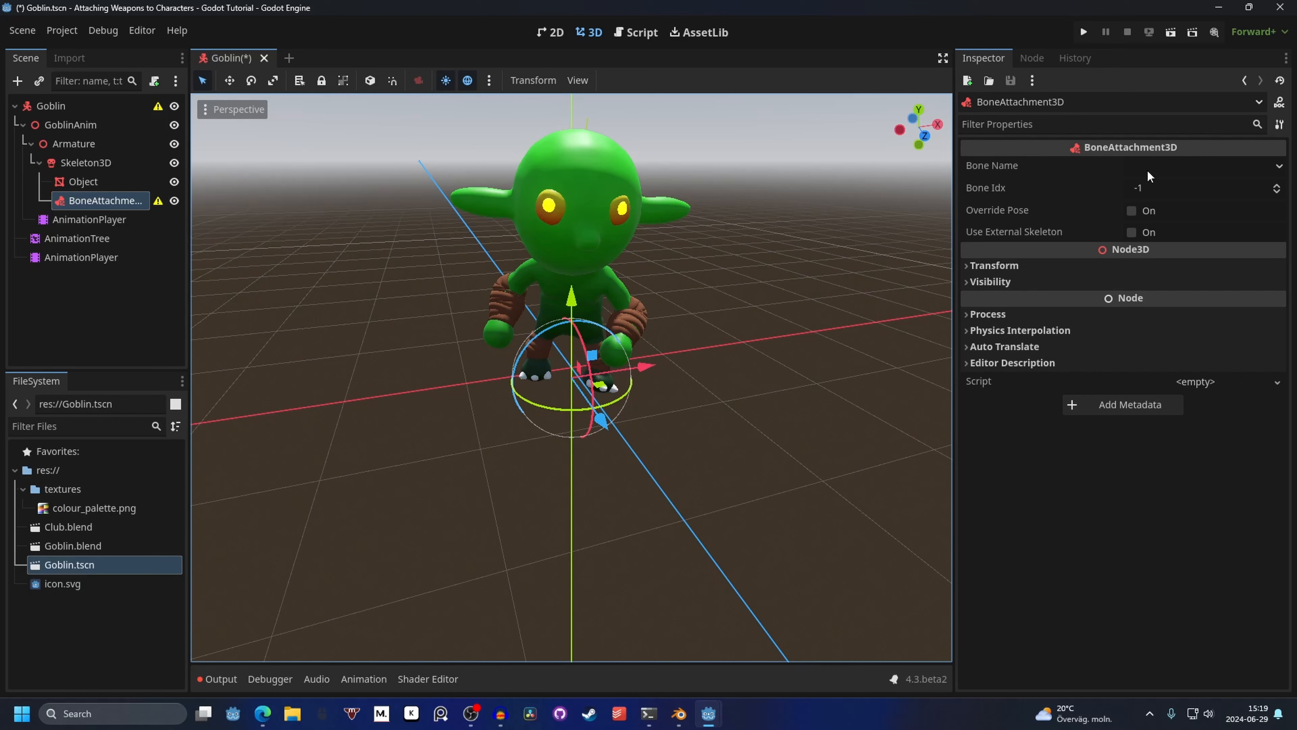
# Step: Set the BoneAttachment3D's Bone Name to mixamorig_LeftHand
pyautogui.click(1200, 166)
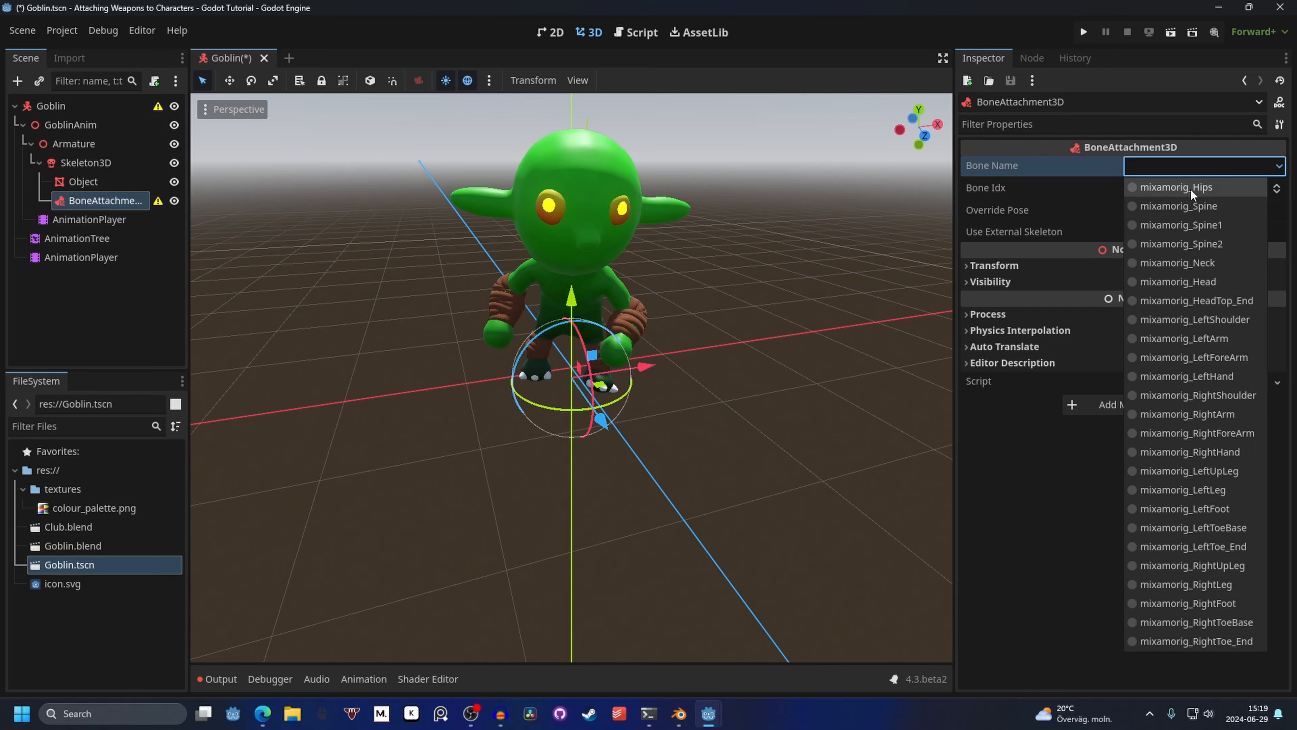
pyautogui.click(1186, 376)
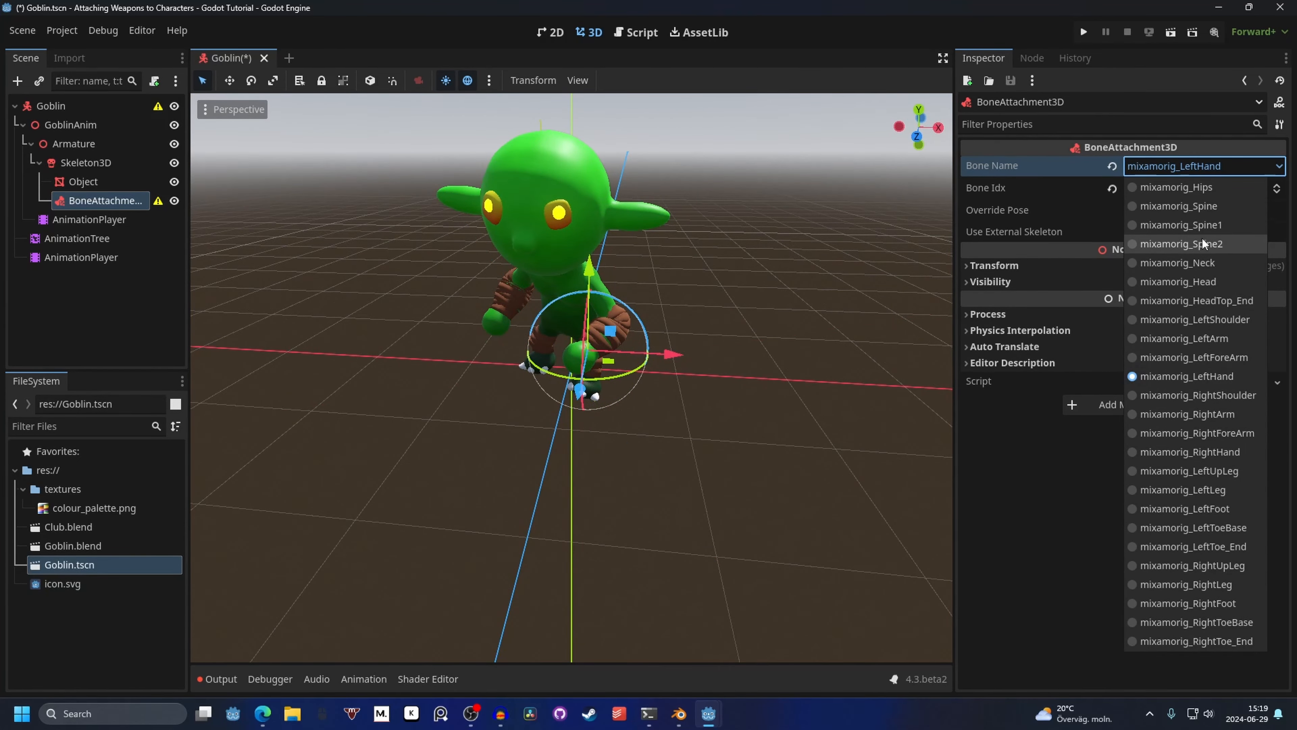
pyautogui.click(1191, 452)
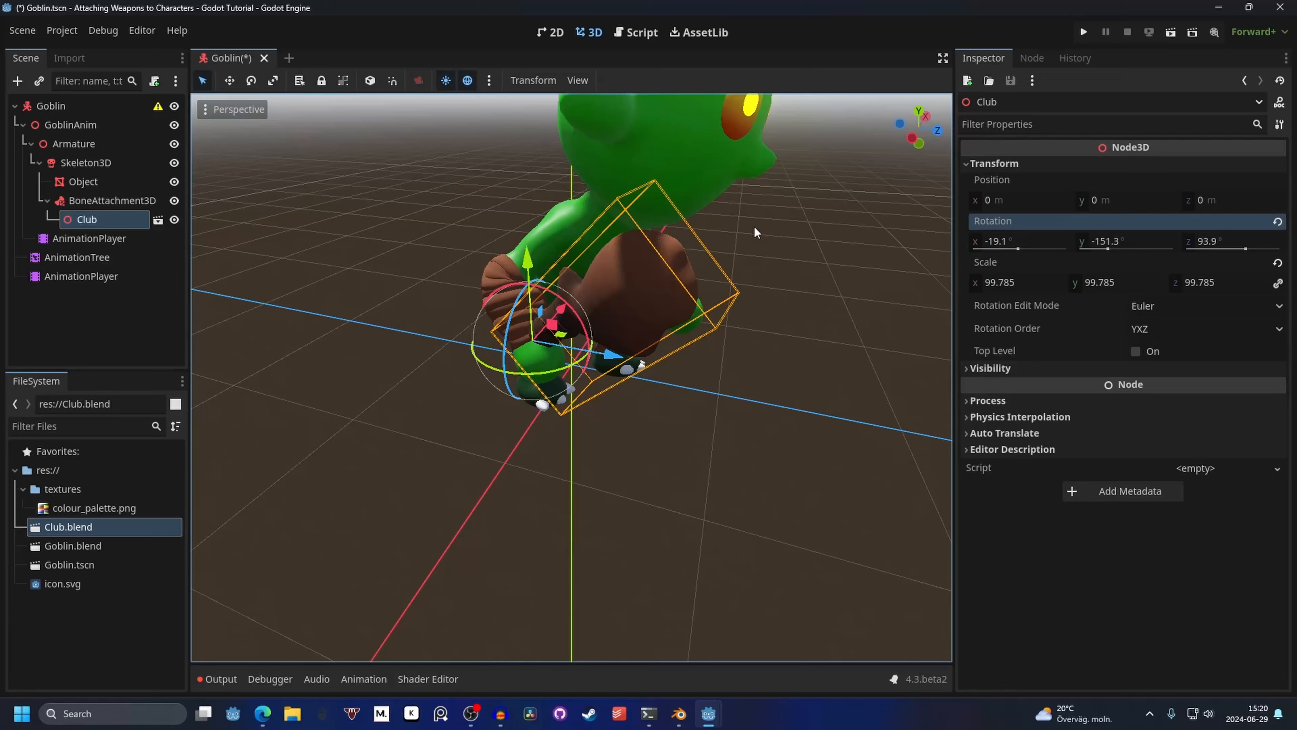
# Step: Bring up the Animation panel for the goblin scene with the club in hand
pyautogui.click(89, 238)
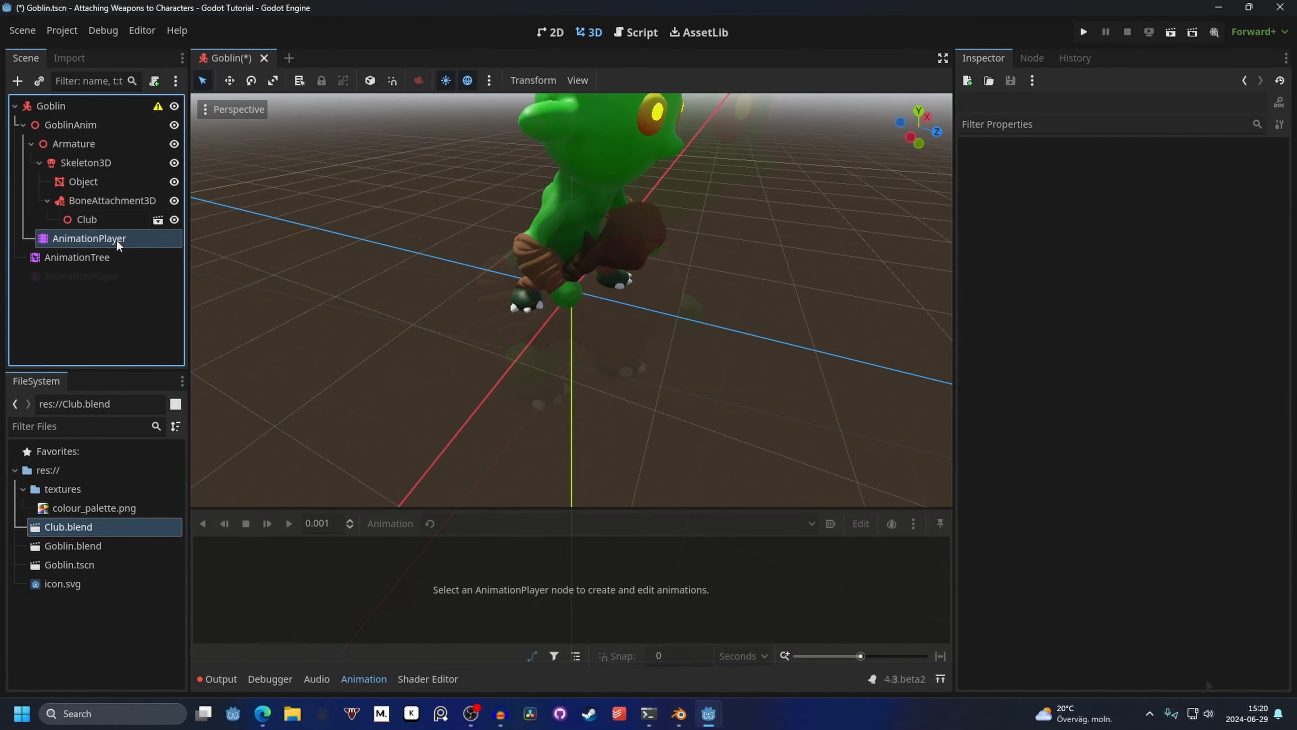
# Step: Play the Melee animation from the AnimationPlayer, then switch playback to Walk
pyautogui.click(89, 238)
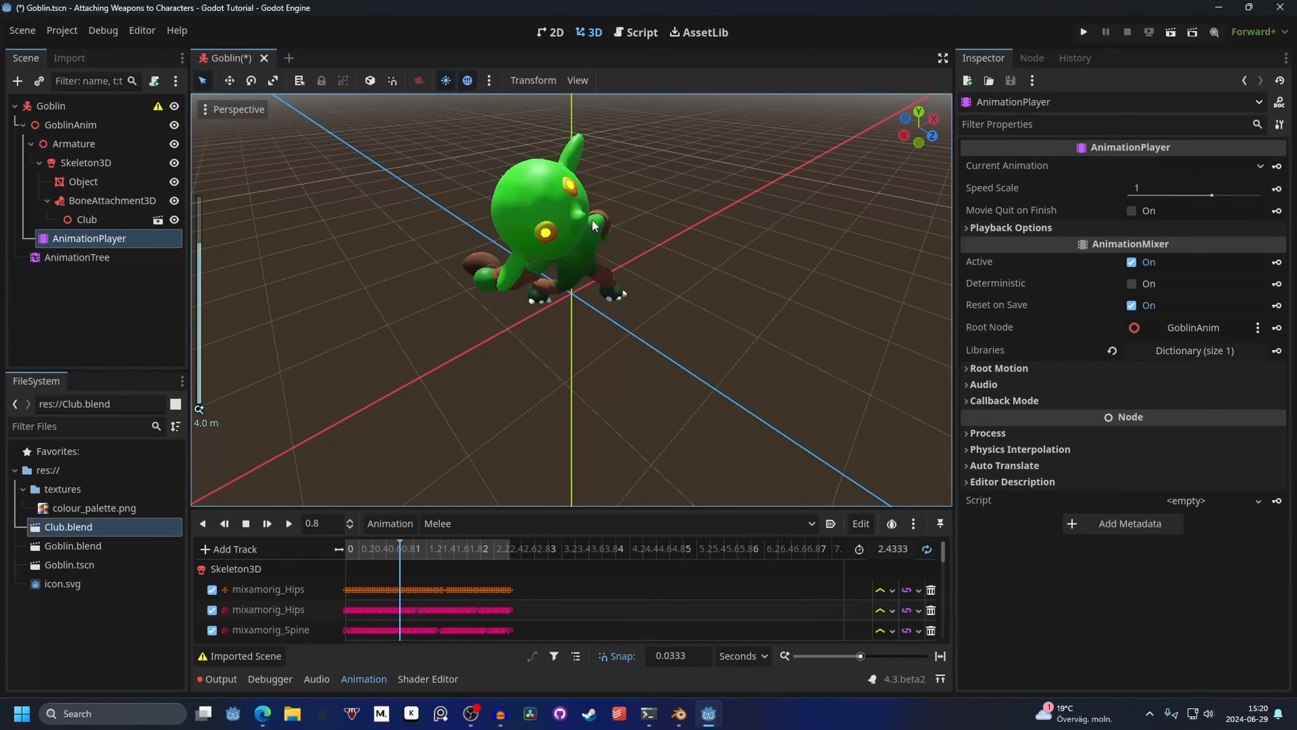
pyautogui.click(288, 523)
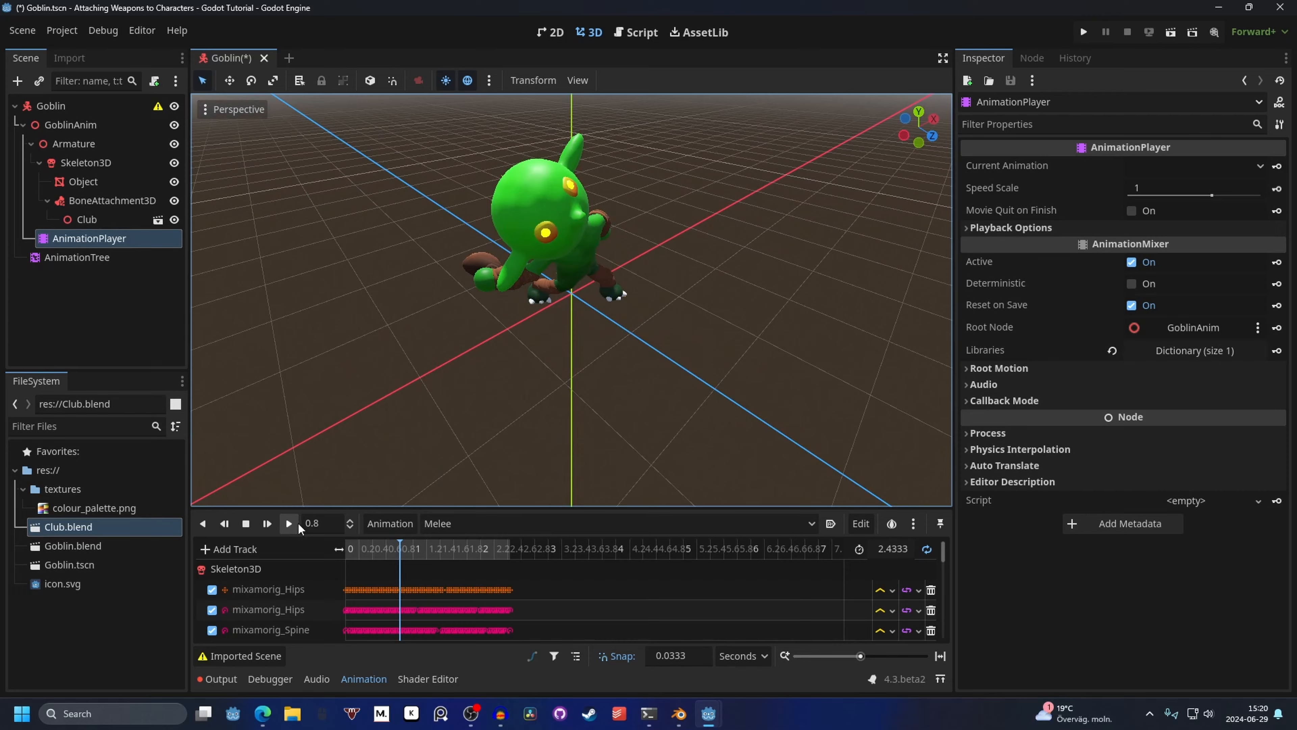
pyautogui.click(288, 523)
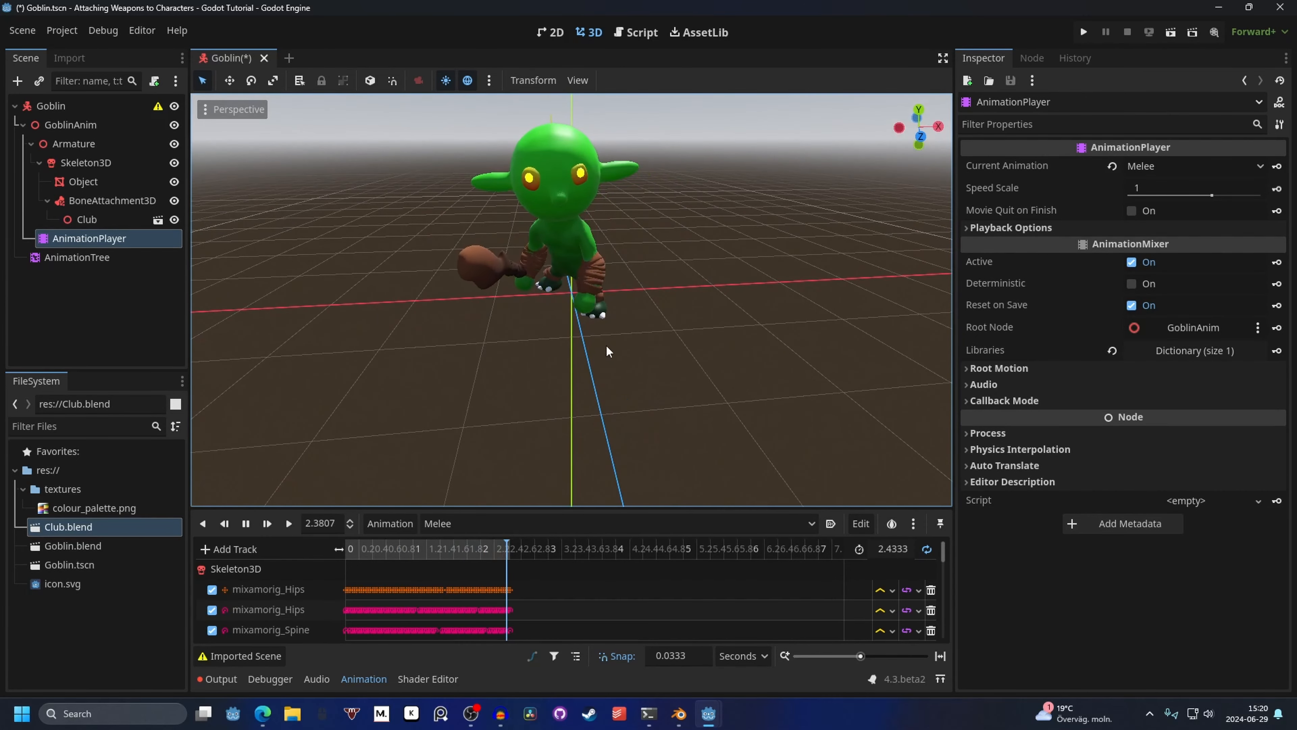
pyautogui.click(615, 523)
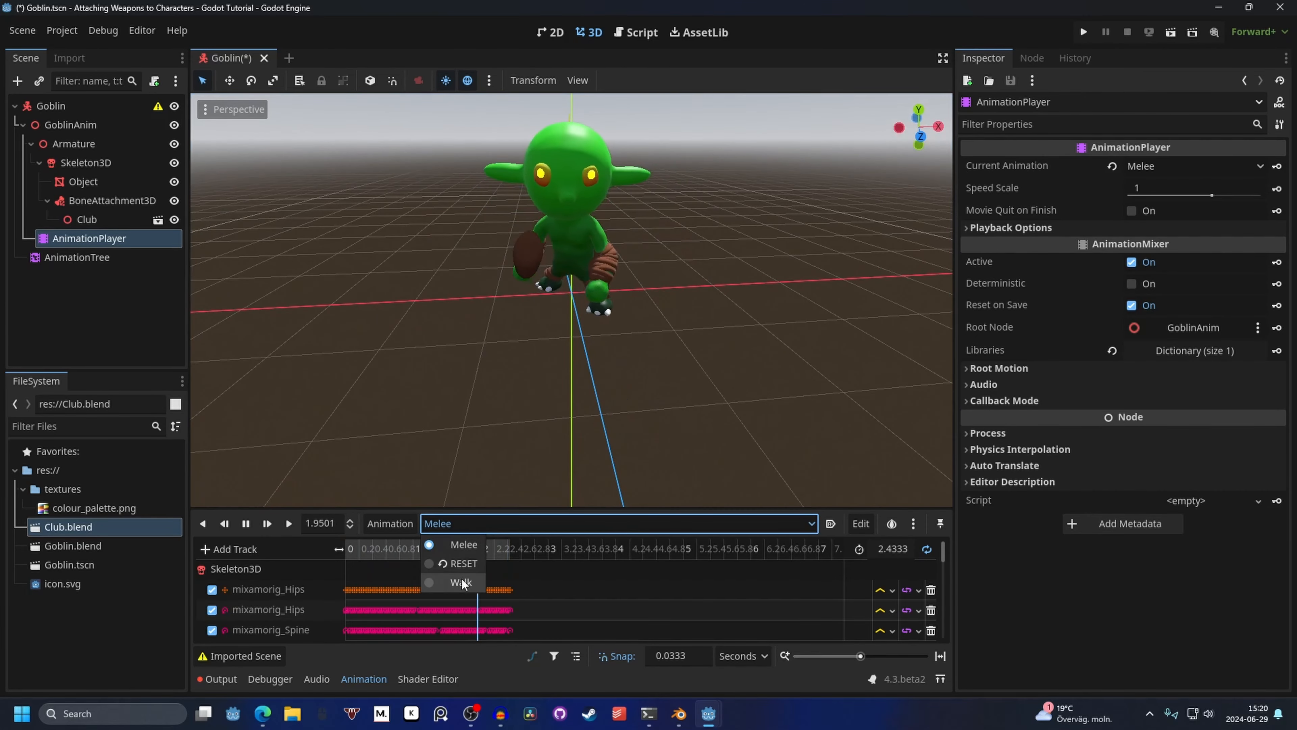
pyautogui.click(461, 582)
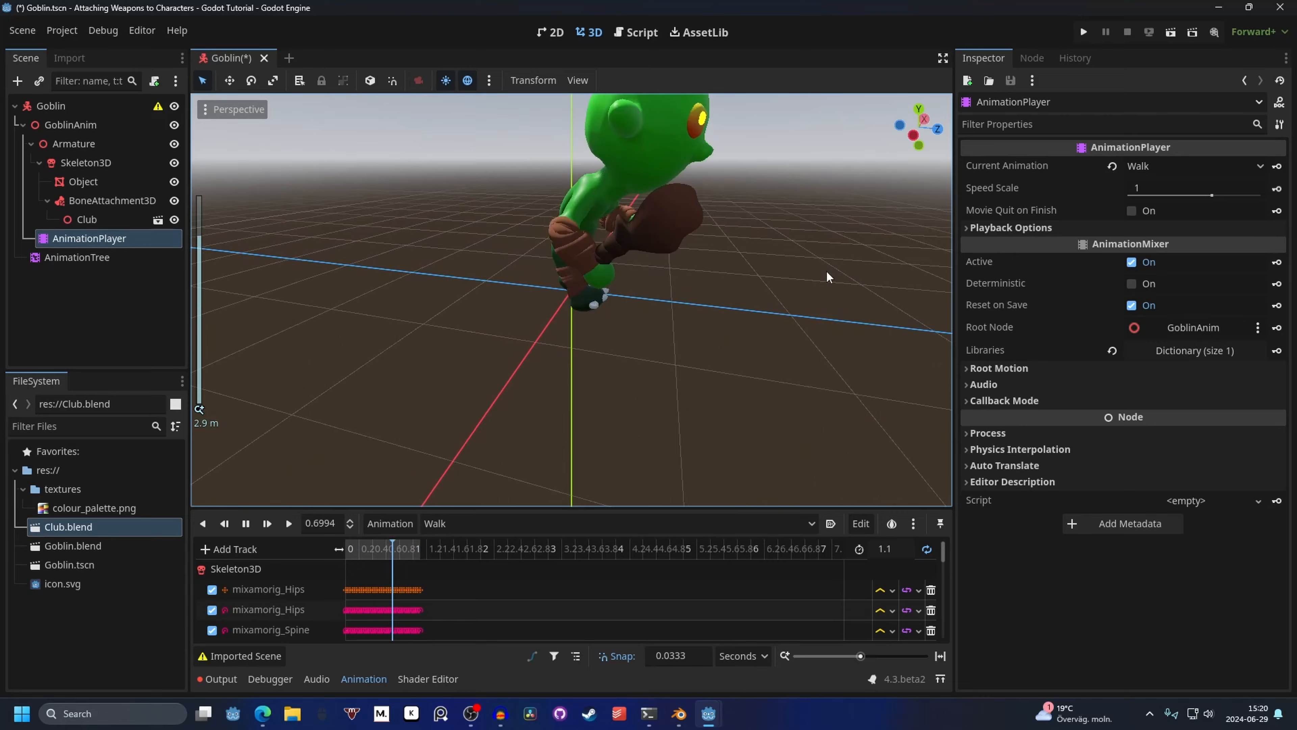
# Step: Tweak the Club's position and rotation in the hand, then return playback to Melee
pyautogui.click(87, 219)
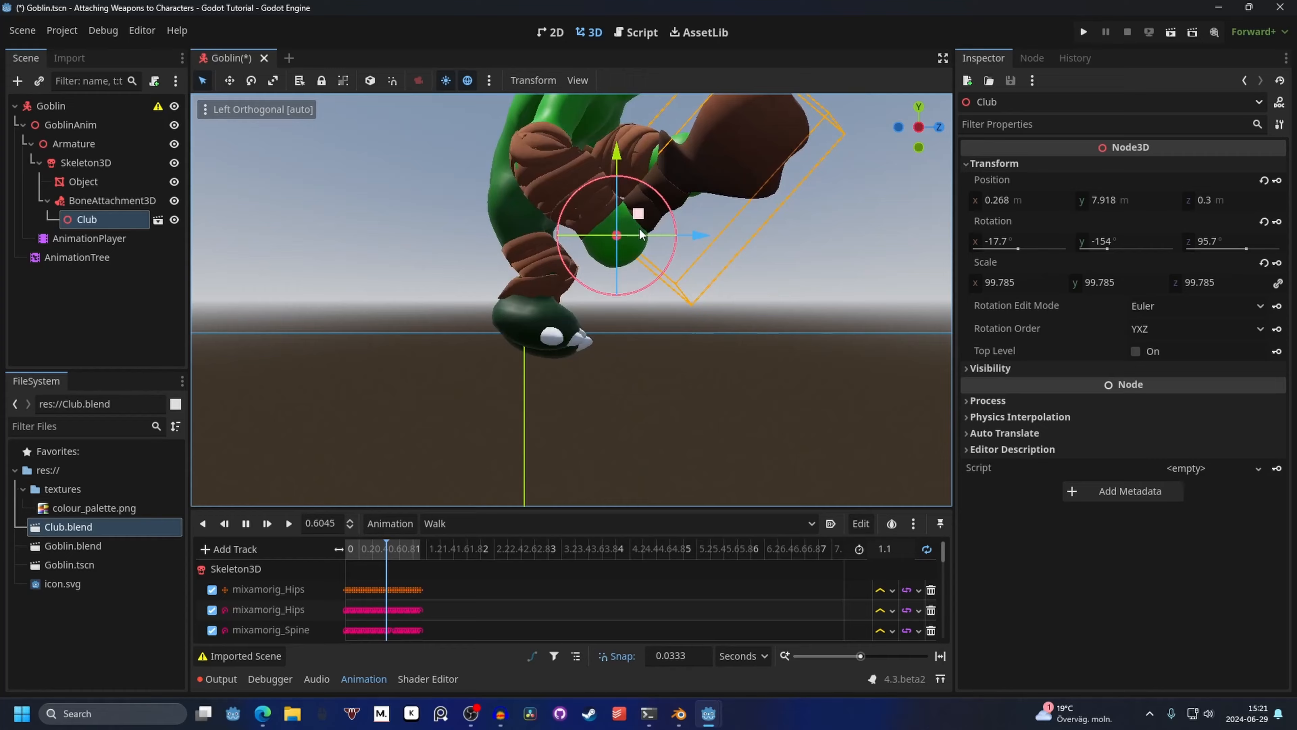
pyautogui.click(616, 523)
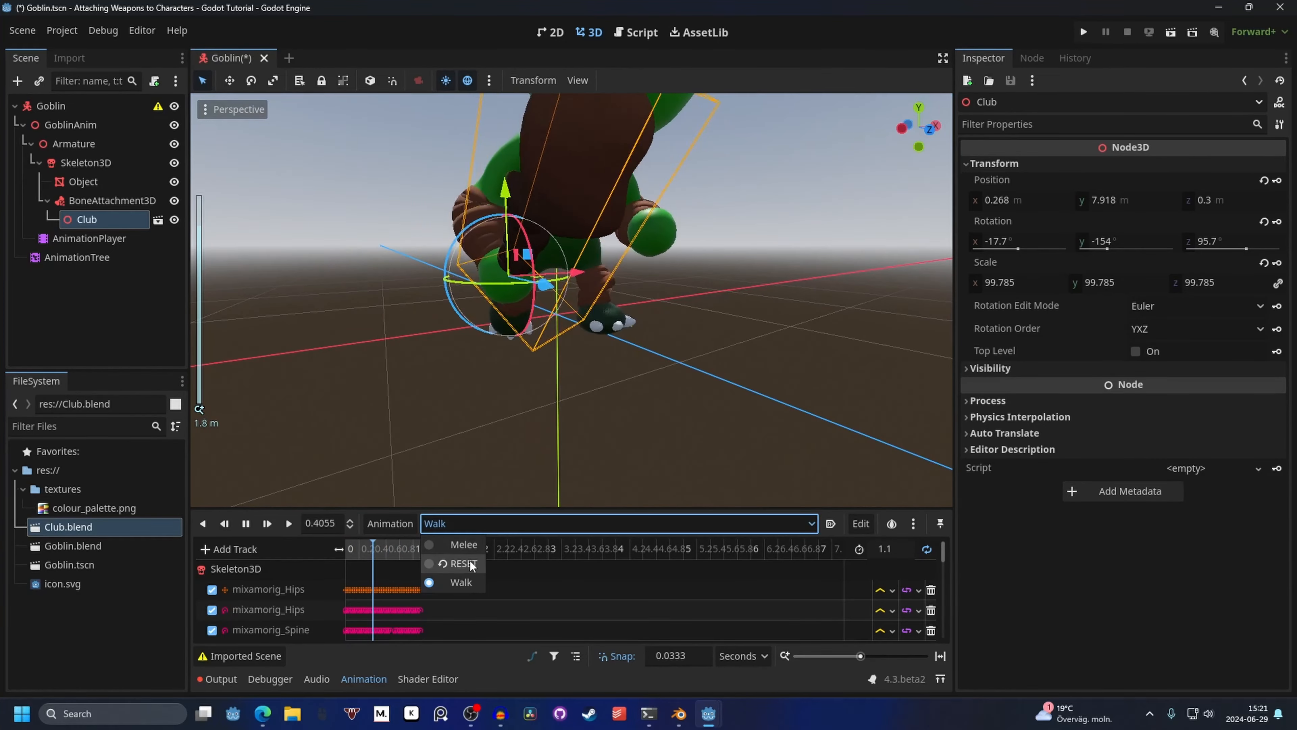
pyautogui.click(464, 544)
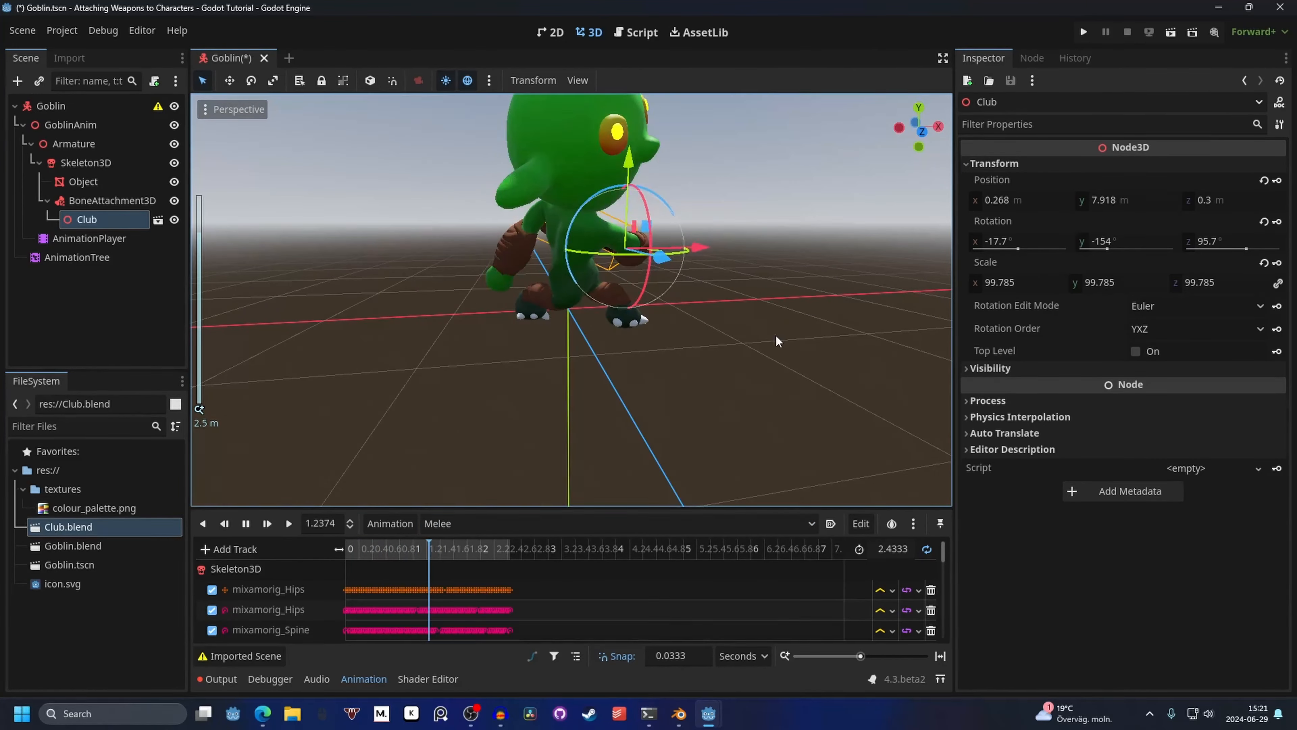